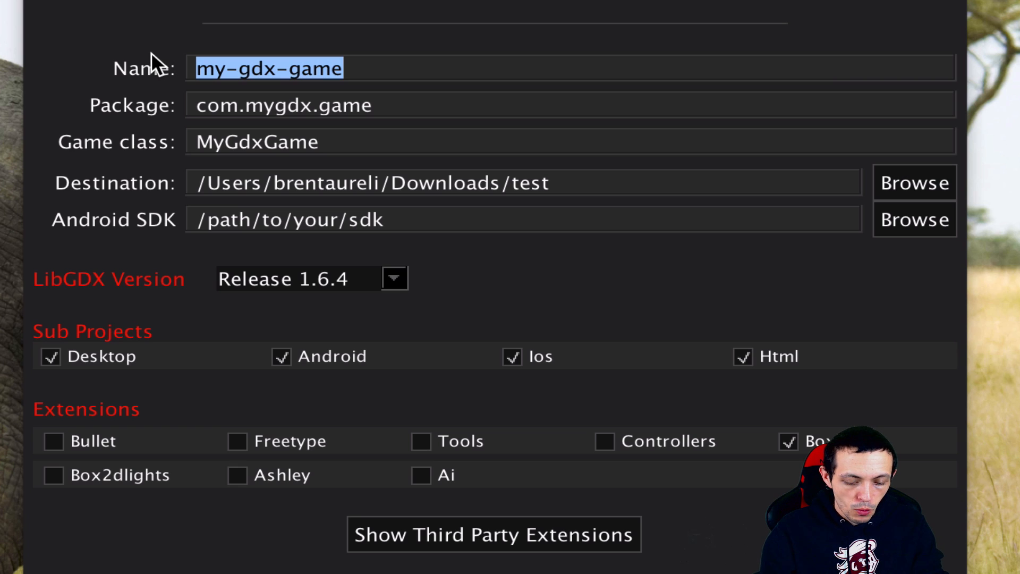
# Name the project Mario Bros, with package com.brentaureli.mariobros and game class MarioBros
pyautogui.write('Mario Bros')
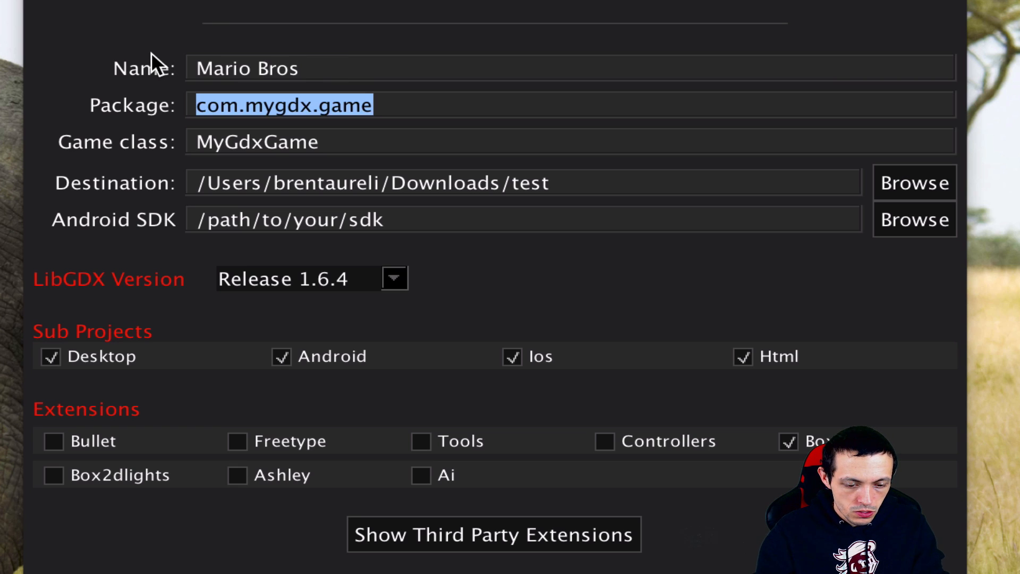
pyautogui.click(273, 105)
pyautogui.write('brentaureli')
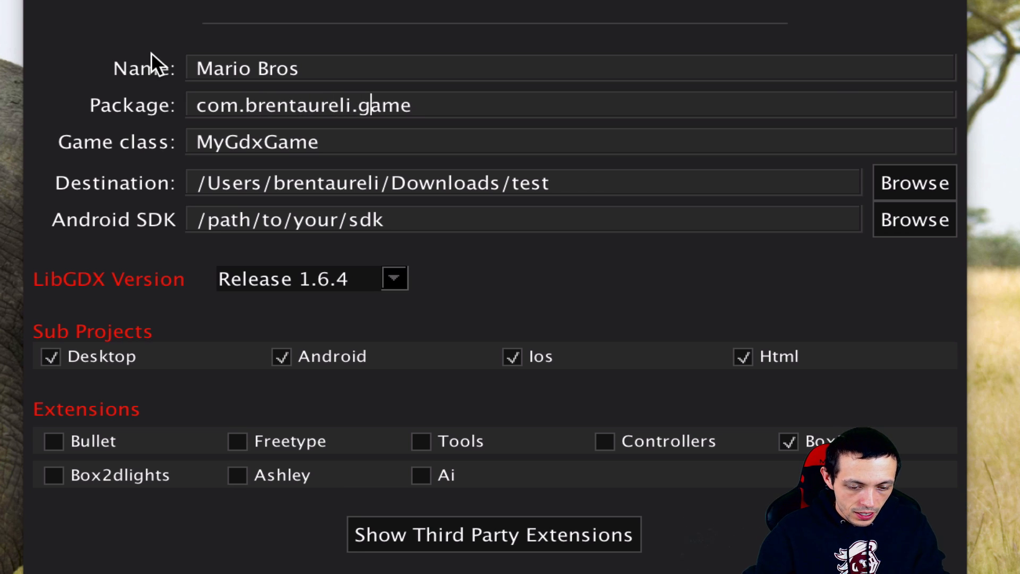
pyautogui.write('ma')
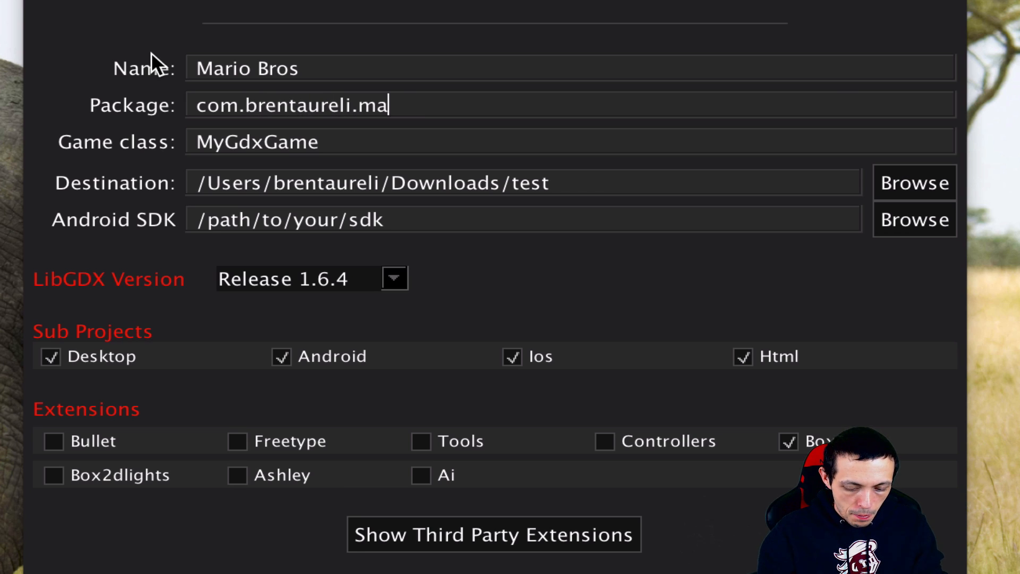
pyautogui.write('riob')
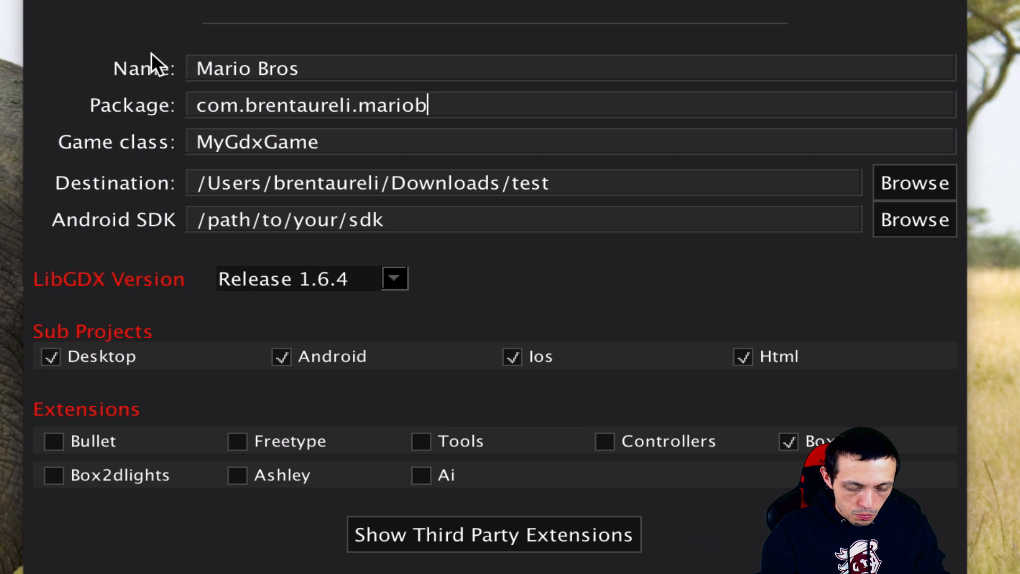
pyautogui.click(253, 141)
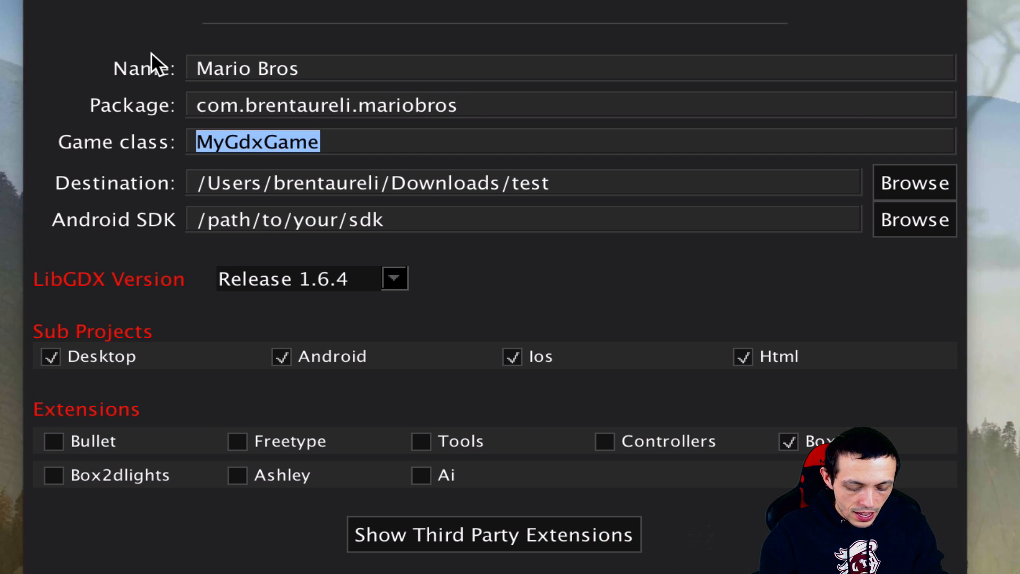
pyautogui.write('MarioBros')
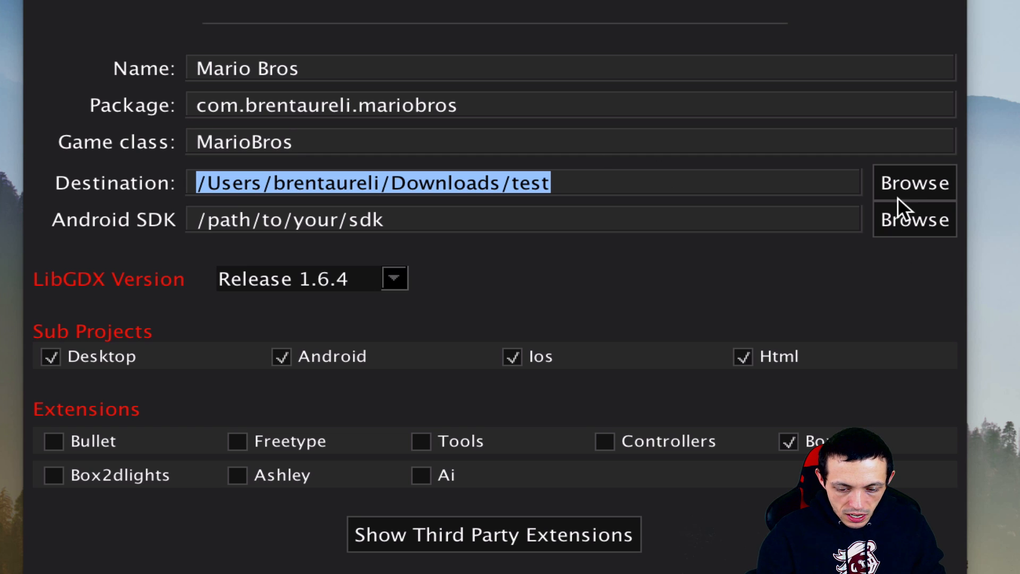
# Set destination to Google Drive/Dev/MarioBros and SDK path to /Users/Brent/Library/Android/sdk
pyautogui.click(913, 183)
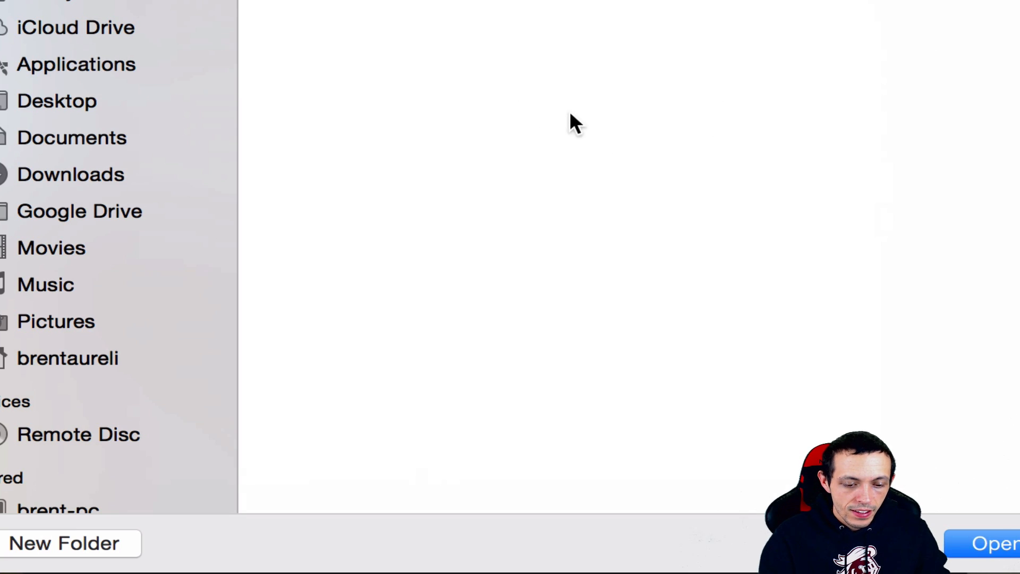
pyautogui.click(79, 211)
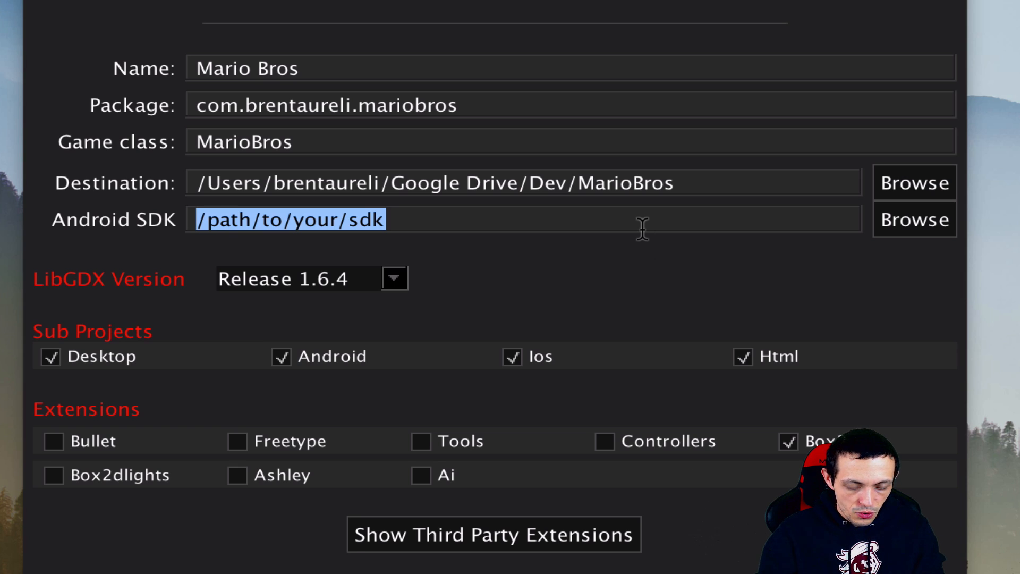
pyautogui.write('/Users/<user>/Library/Android/sdk/')
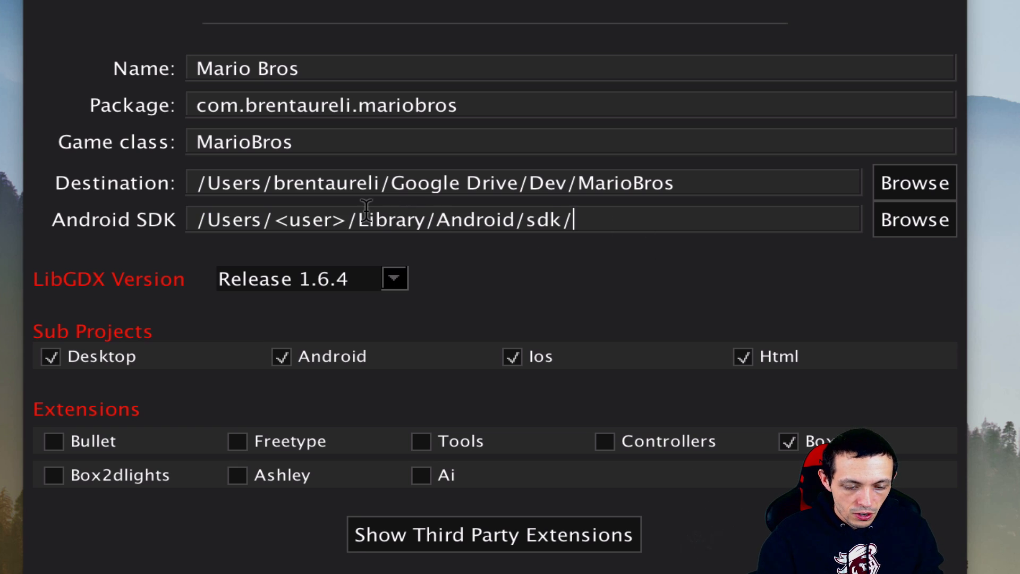
pyautogui.doubleClick(310, 220)
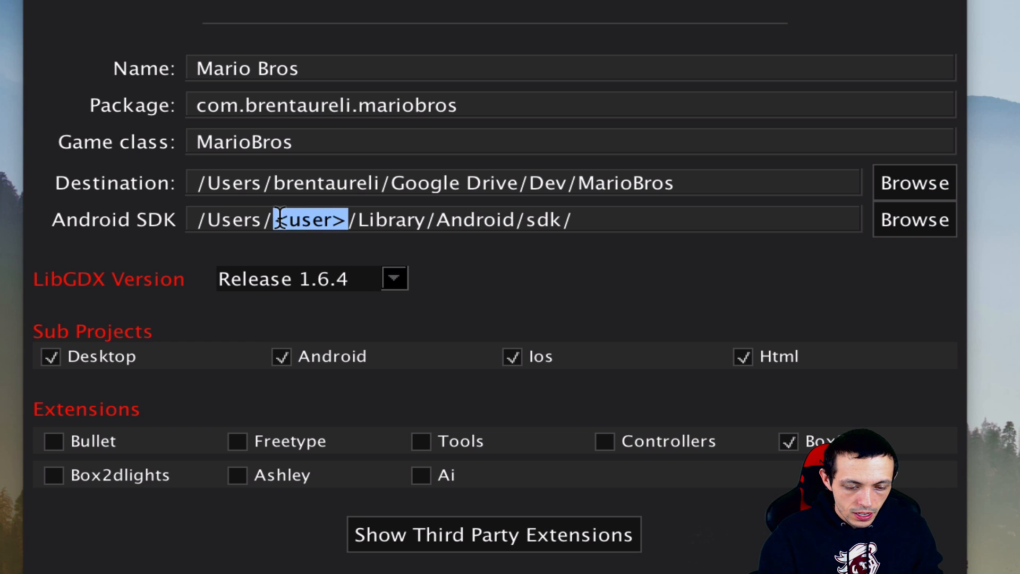
pyautogui.write('BrentAureli')
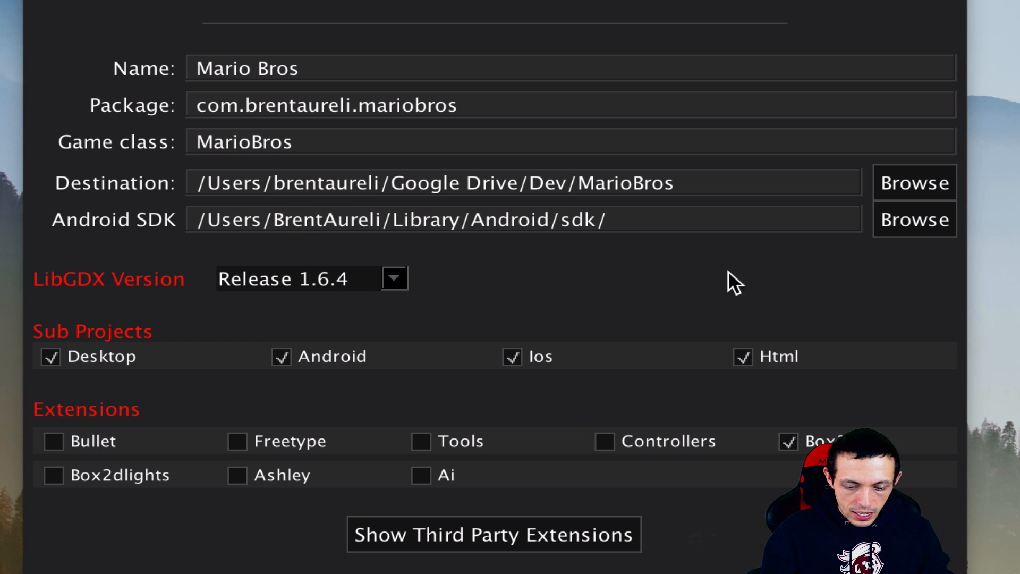
# Exclude Html and iOS, accept newer build tools, and generate, overwriting the destination folder
pyautogui.click(741, 356)
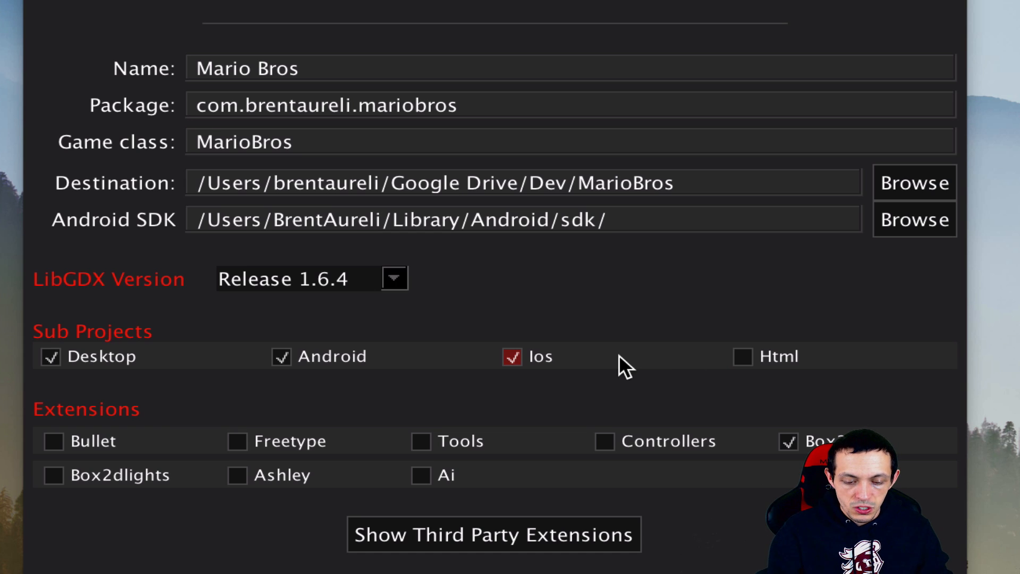
pyautogui.click(512, 356)
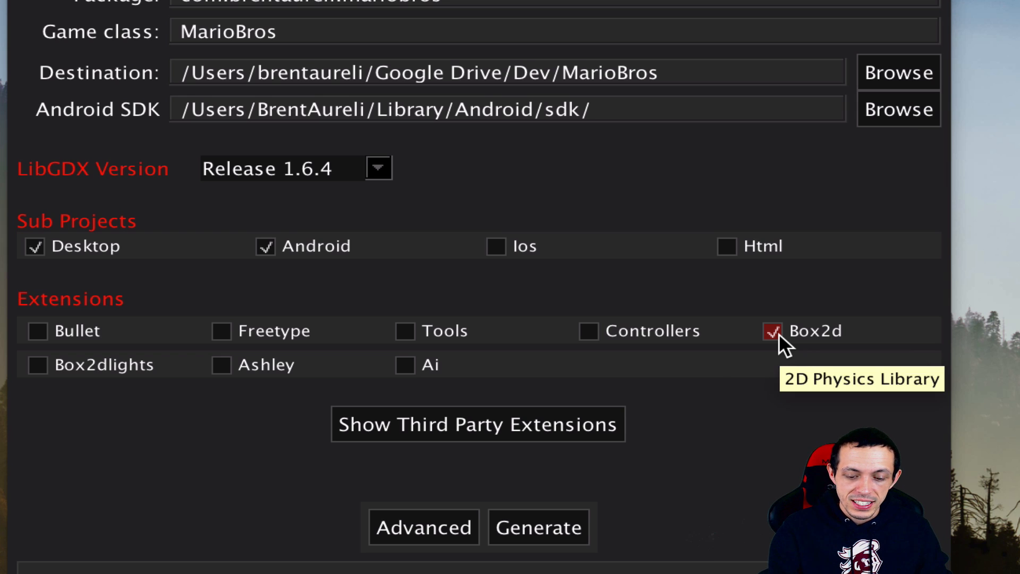
pyautogui.moveTo(565, 483)
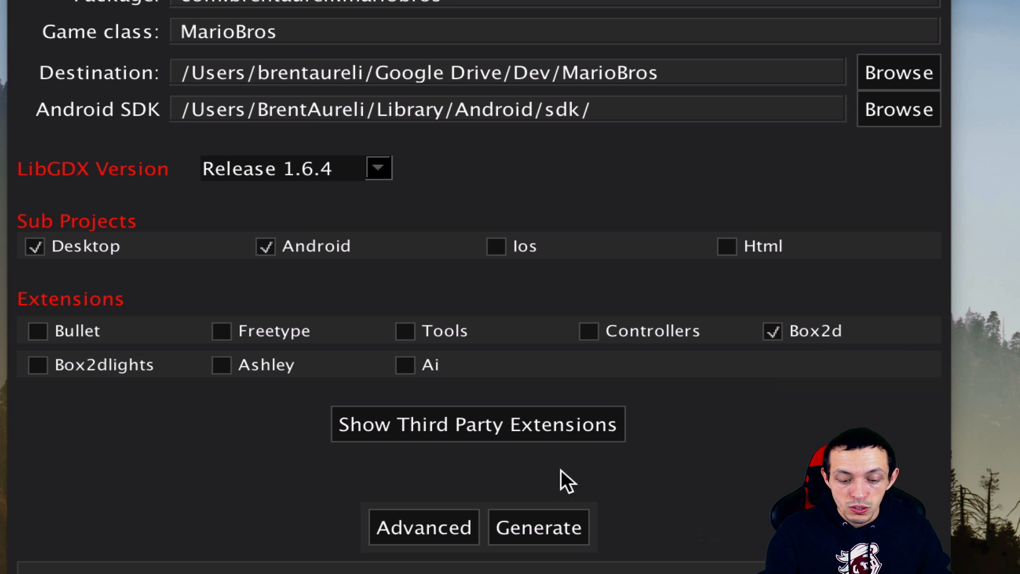
pyautogui.click(538, 527)
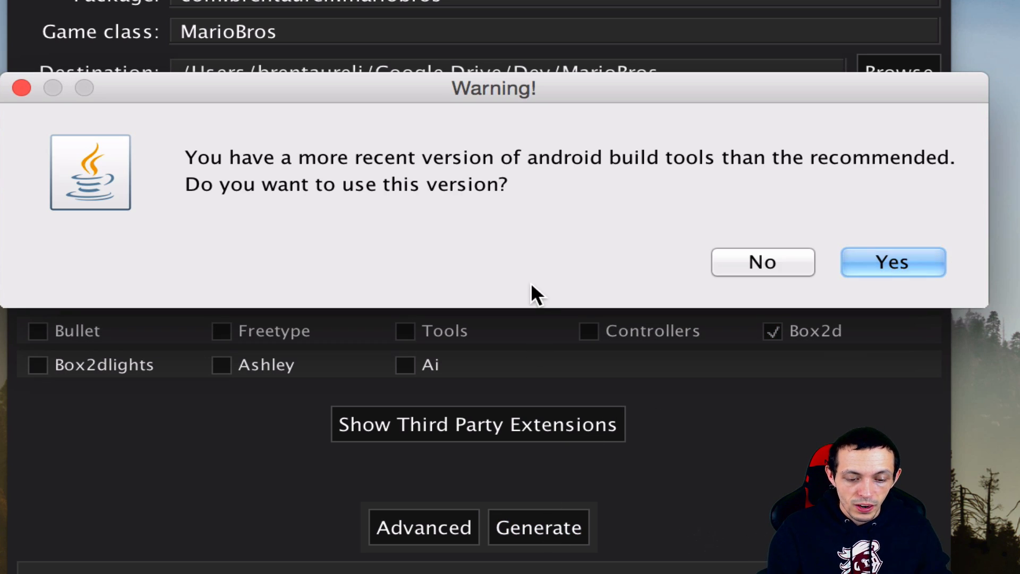
pyautogui.moveTo(793, 202)
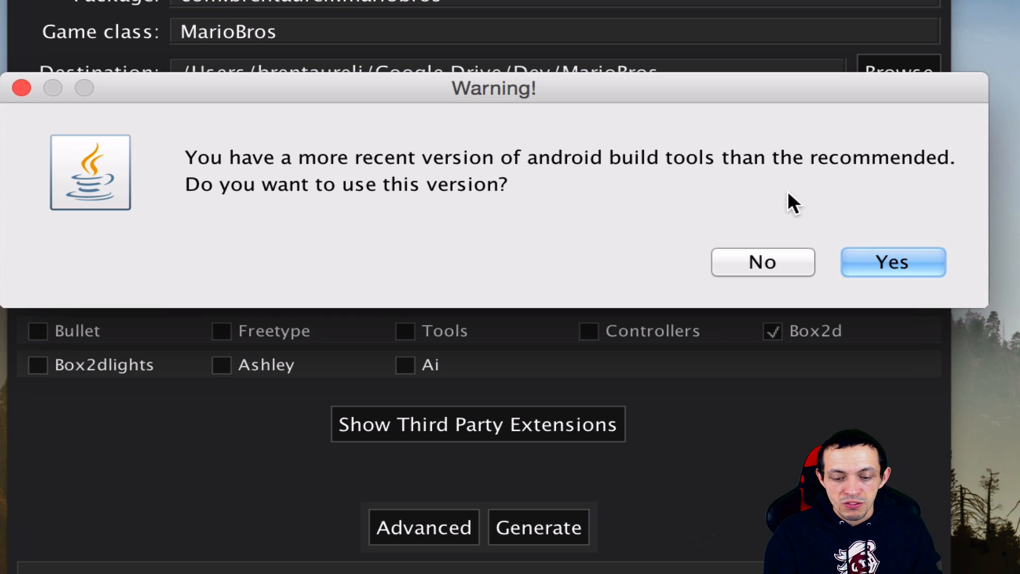
pyautogui.click(892, 262)
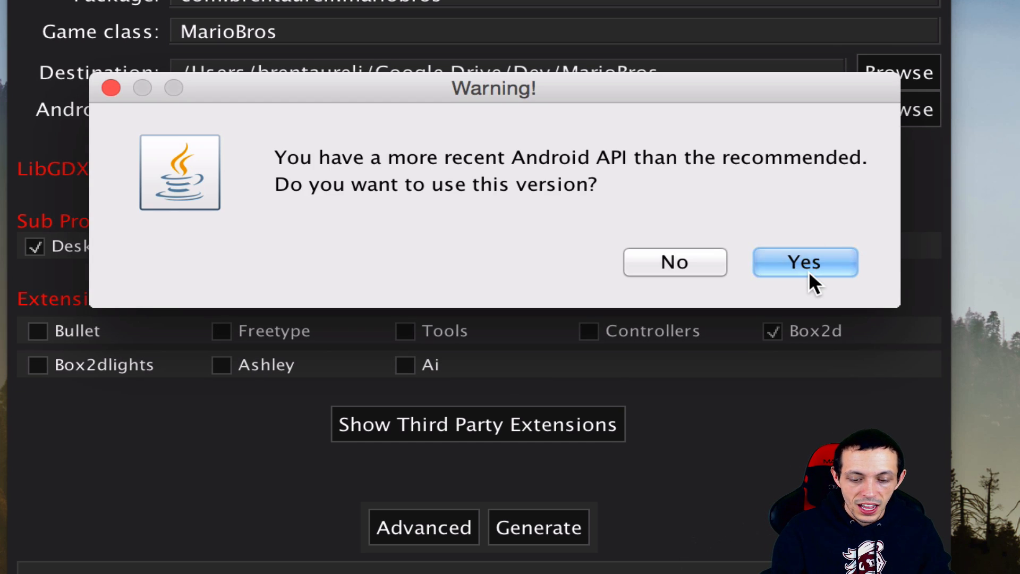
pyautogui.click(805, 261)
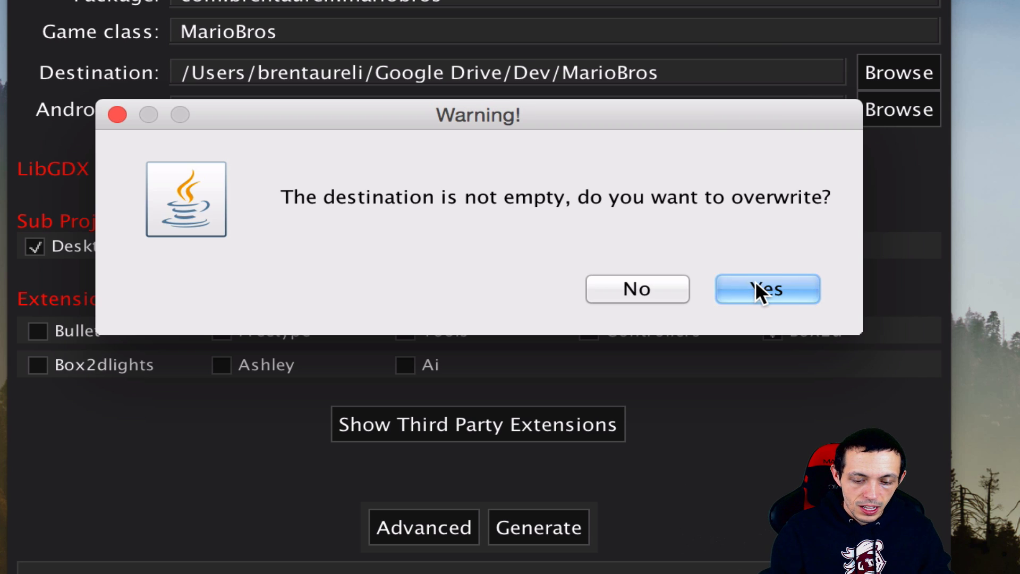
pyautogui.click(767, 288)
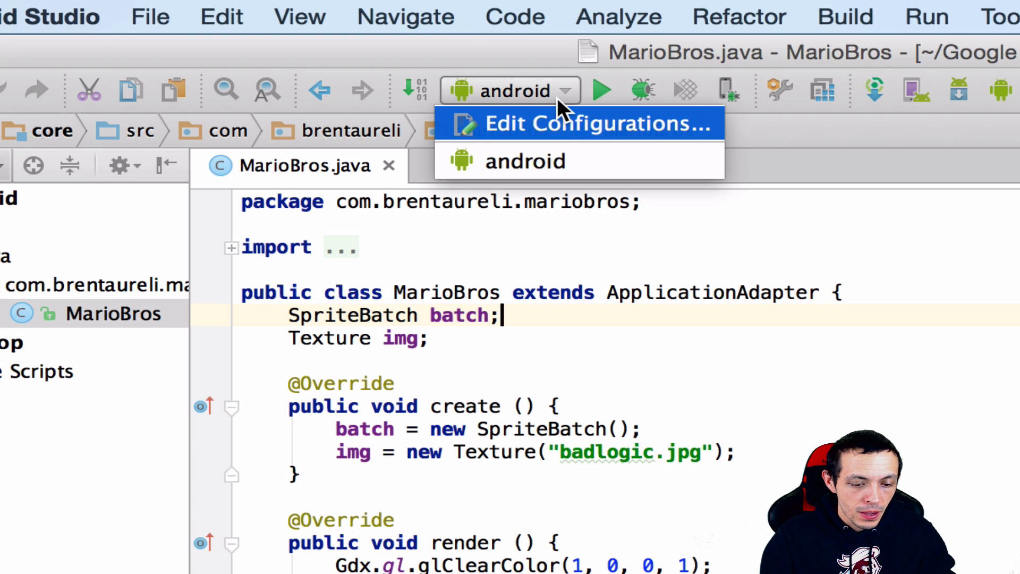
pyautogui.moveTo(560, 124)
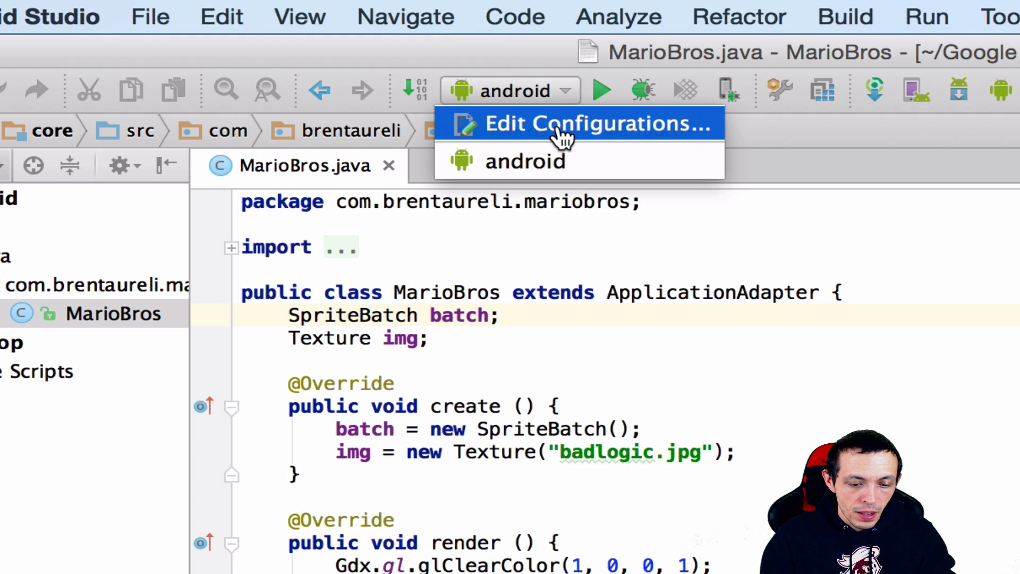
# Open Run/Debug Configurations and show the list of new configuration types
pyautogui.click(583, 124)
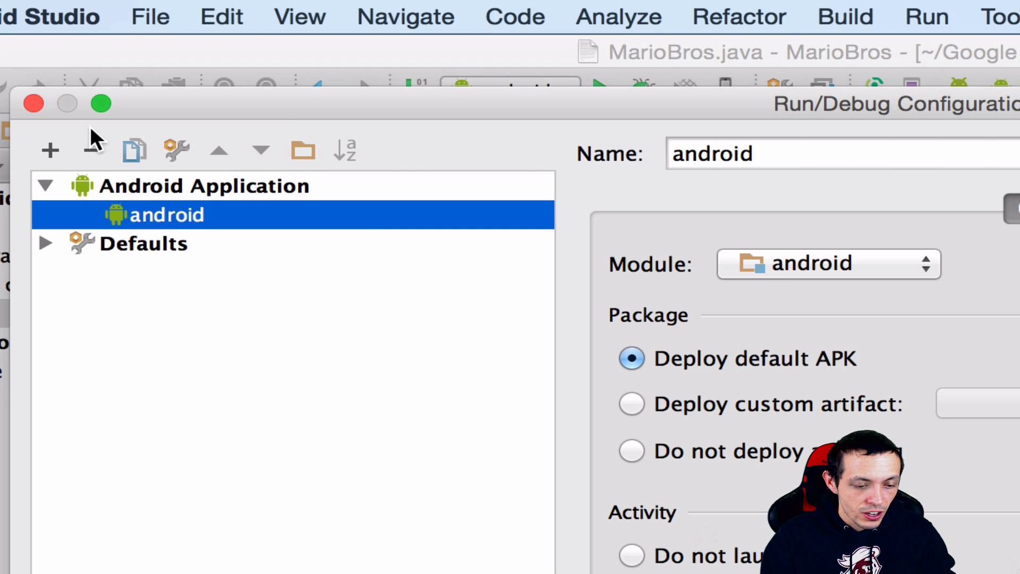
pyautogui.click(50, 150)
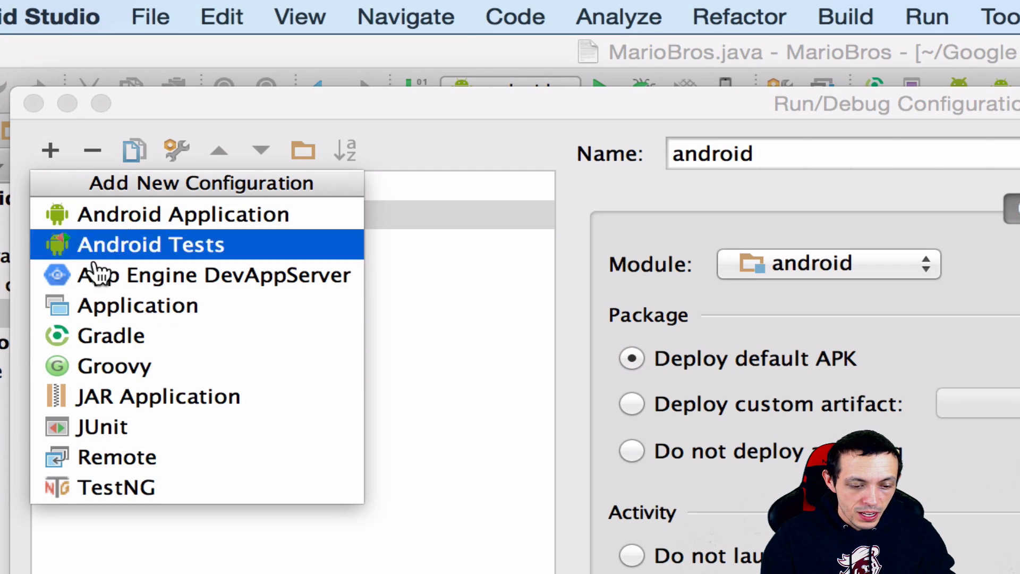
# Create an Application configuration named Desktop with DesktopLauncher as main class
pyautogui.click(137, 305)
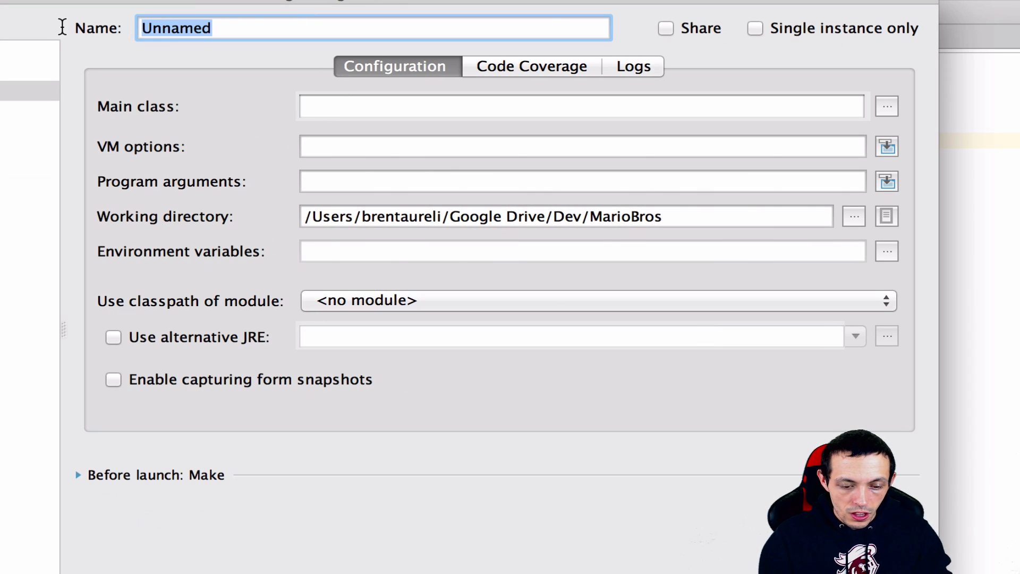
pyautogui.write('Desktop')
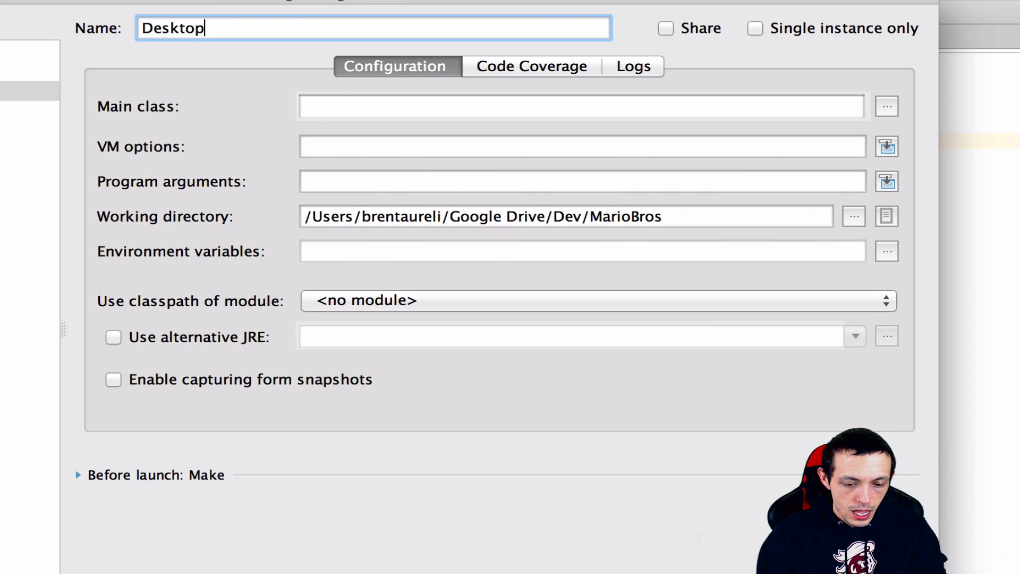
pyautogui.click(886, 106)
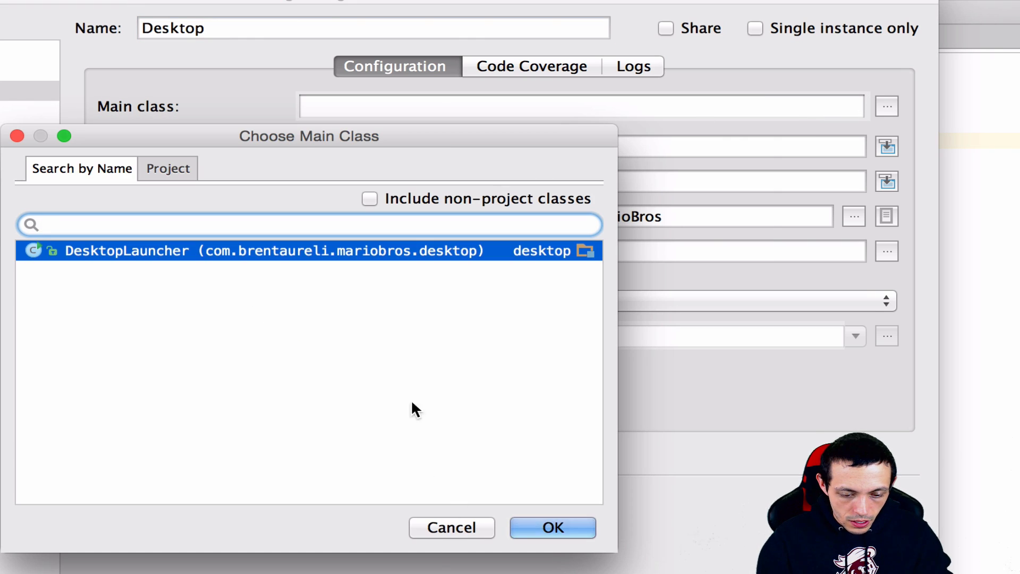
pyautogui.click(552, 526)
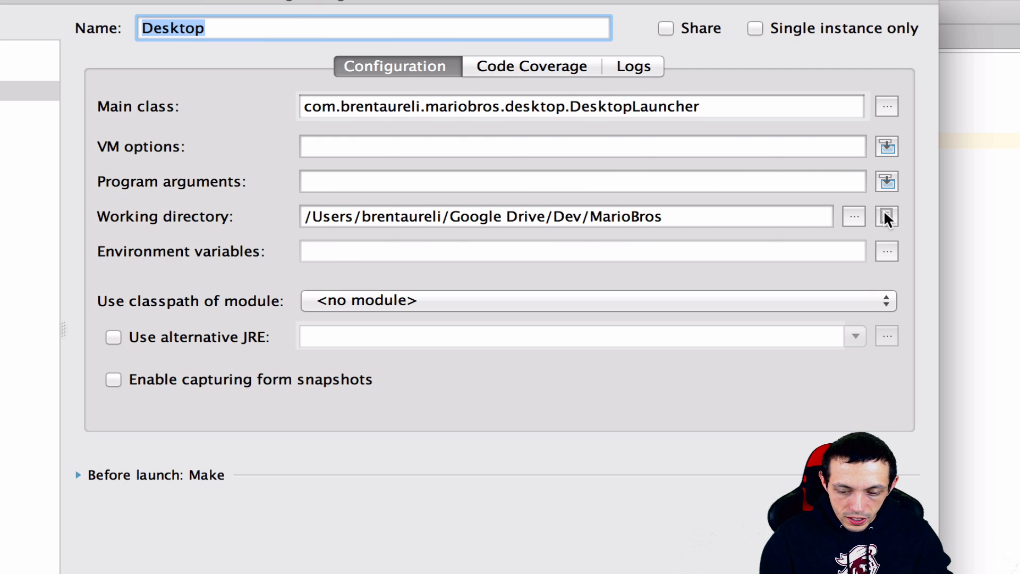
# Set the working directory to android/assets and use the desktop module classpath
pyautogui.click(887, 217)
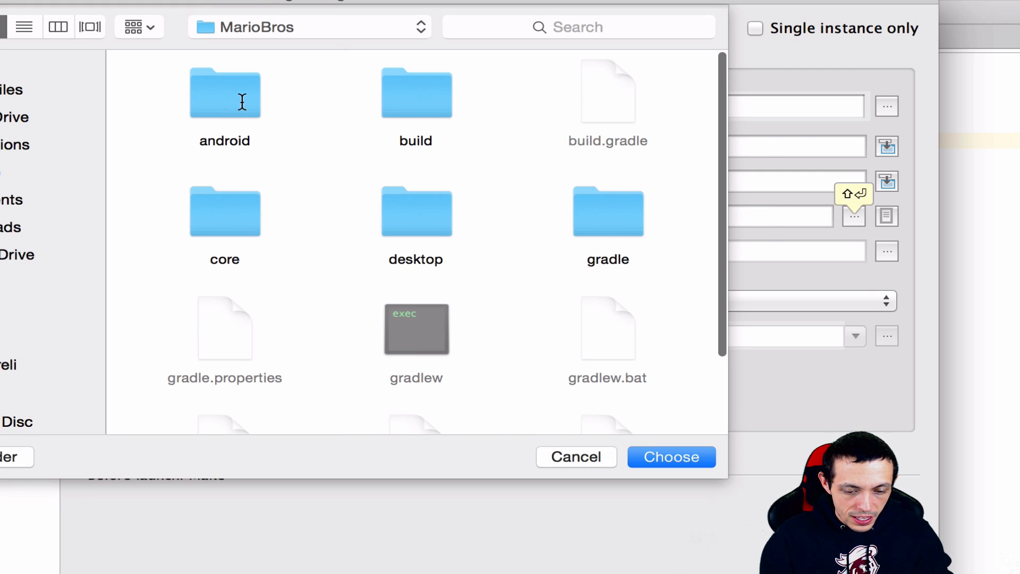
pyautogui.doubleClick(224, 94)
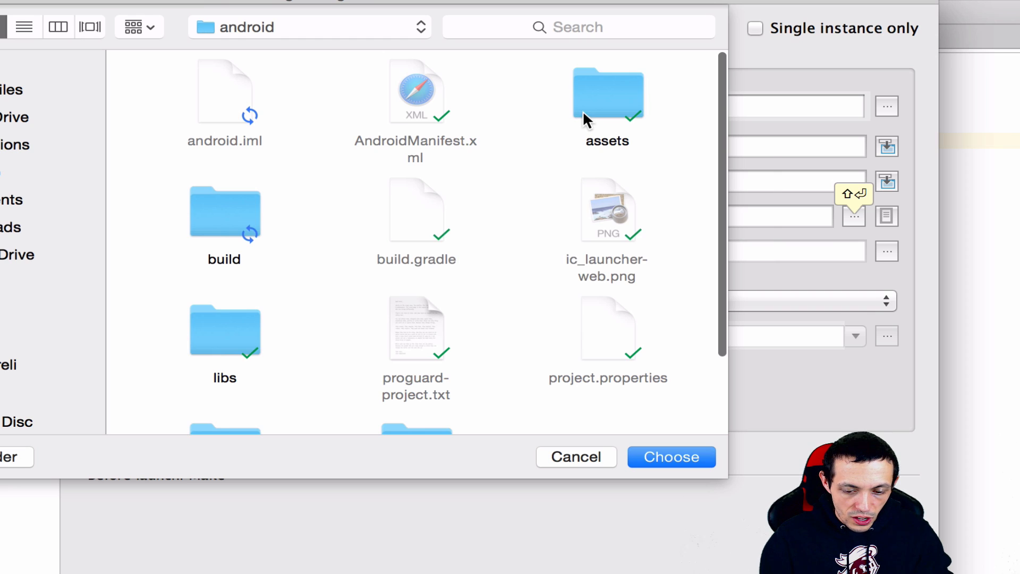
pyautogui.click(671, 456)
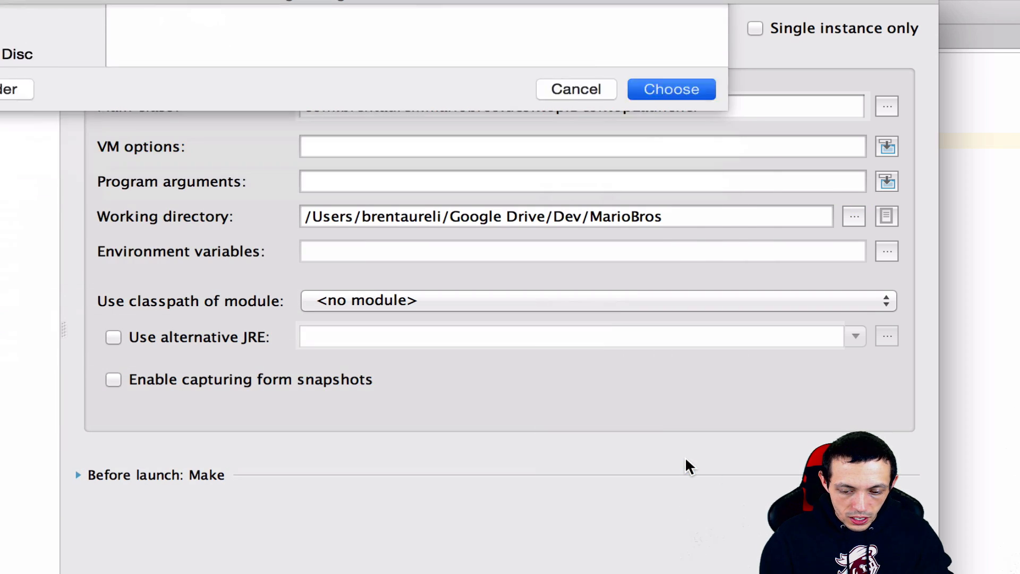
pyautogui.click(670, 90)
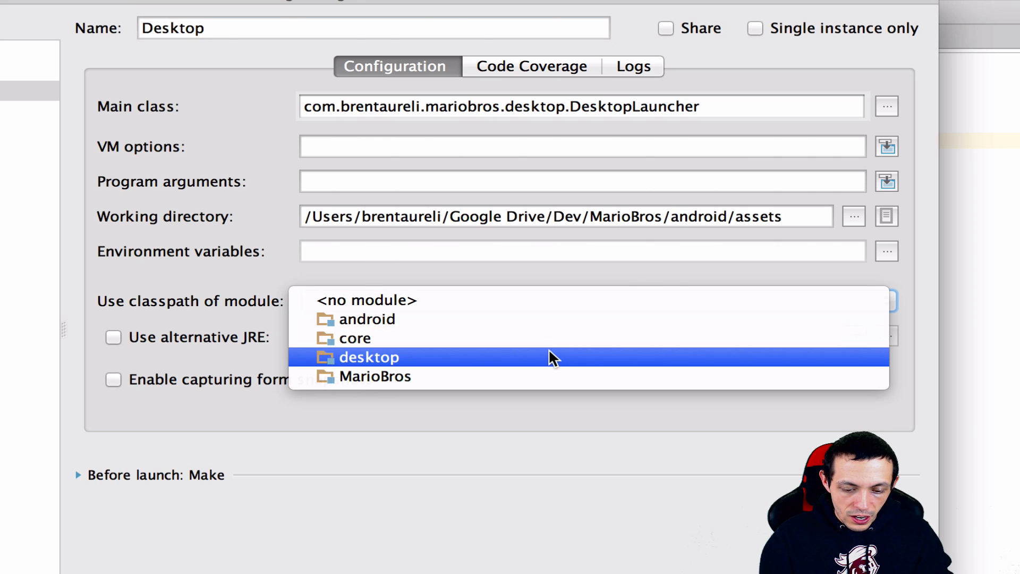
pyautogui.click(369, 356)
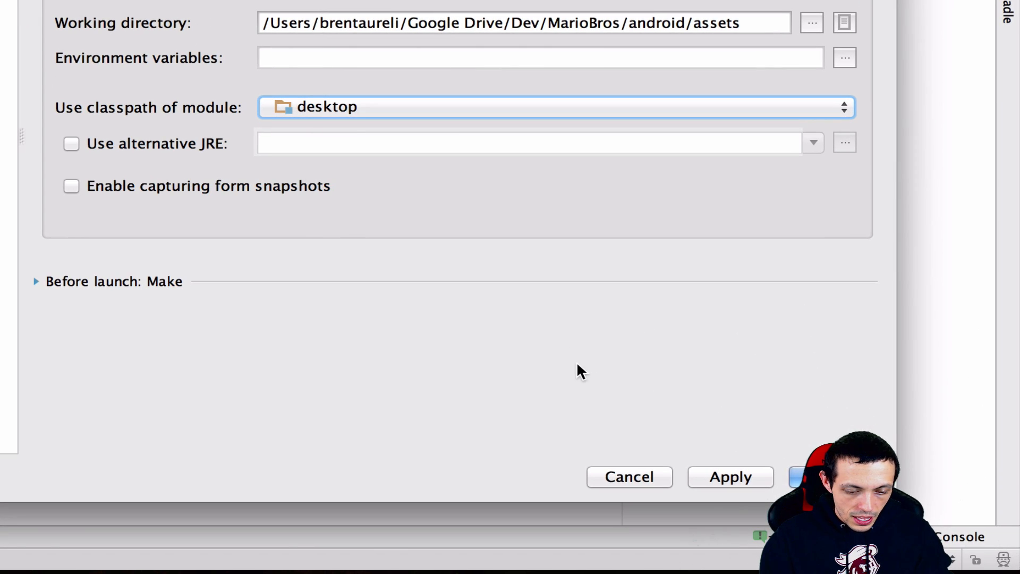
# Save the Desktop configuration and run it to launch the red BadLogic window
pyautogui.click(730, 477)
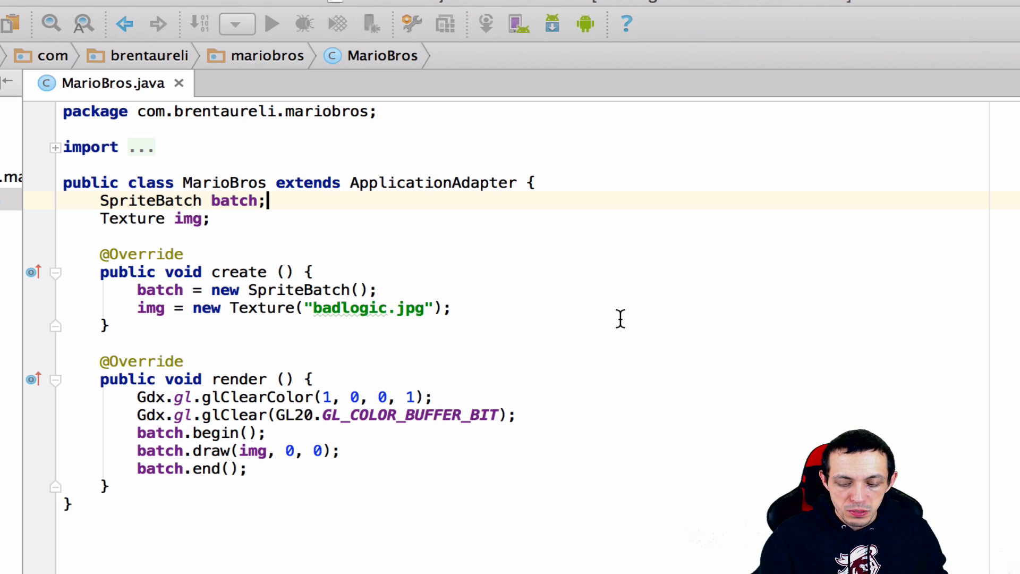
pyautogui.click(271, 24)
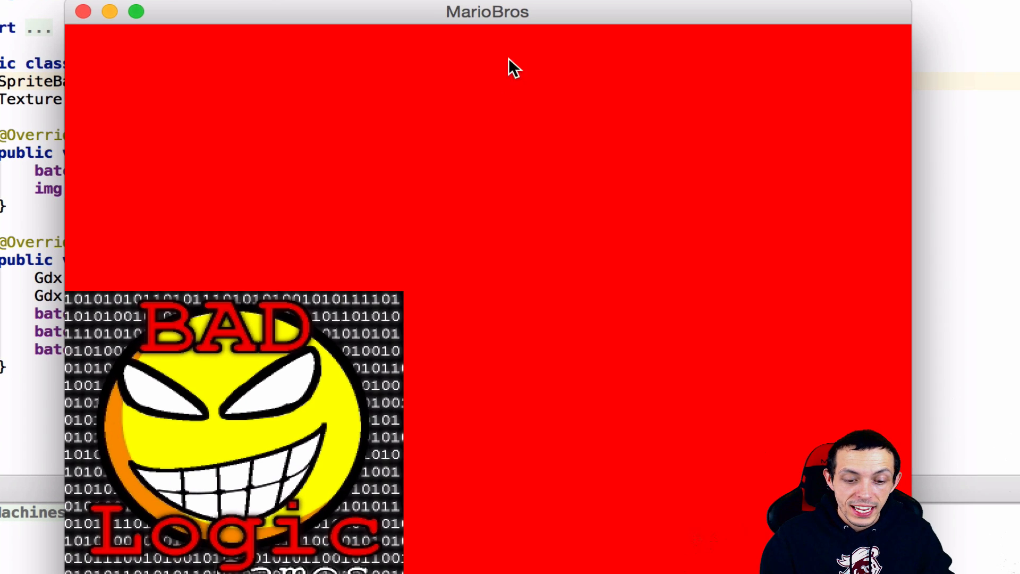
pyautogui.moveTo(521, 51)
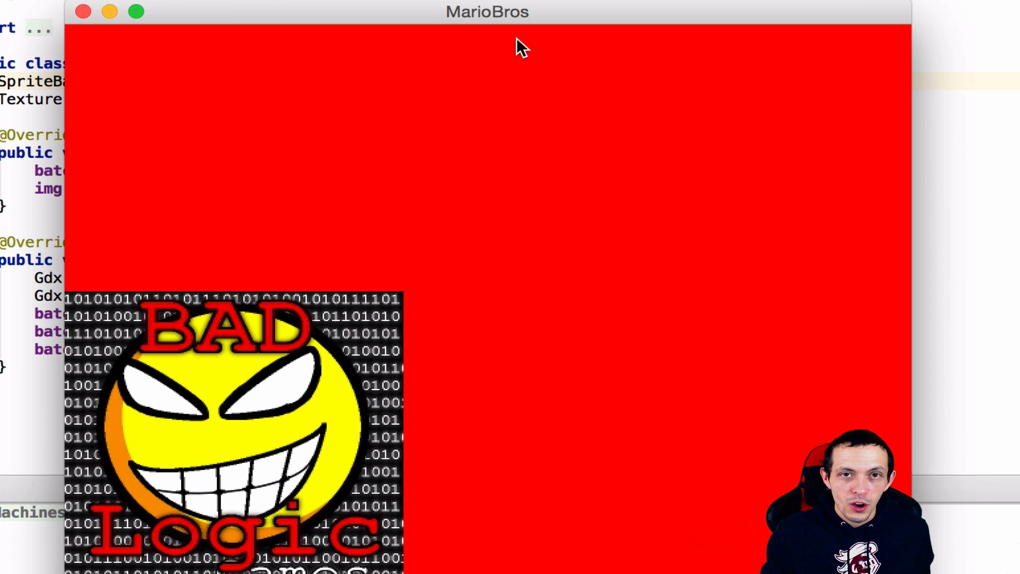